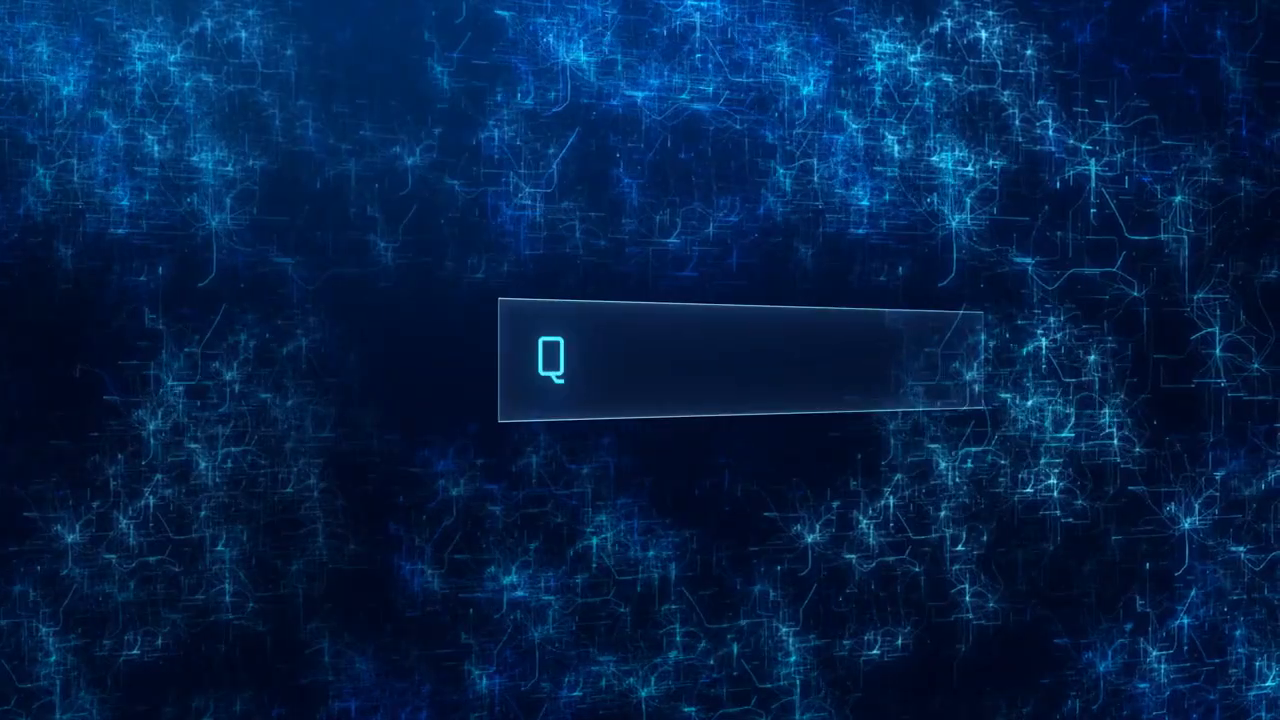
{"action": "type", "text": "QUANTUM COMPUTI"}
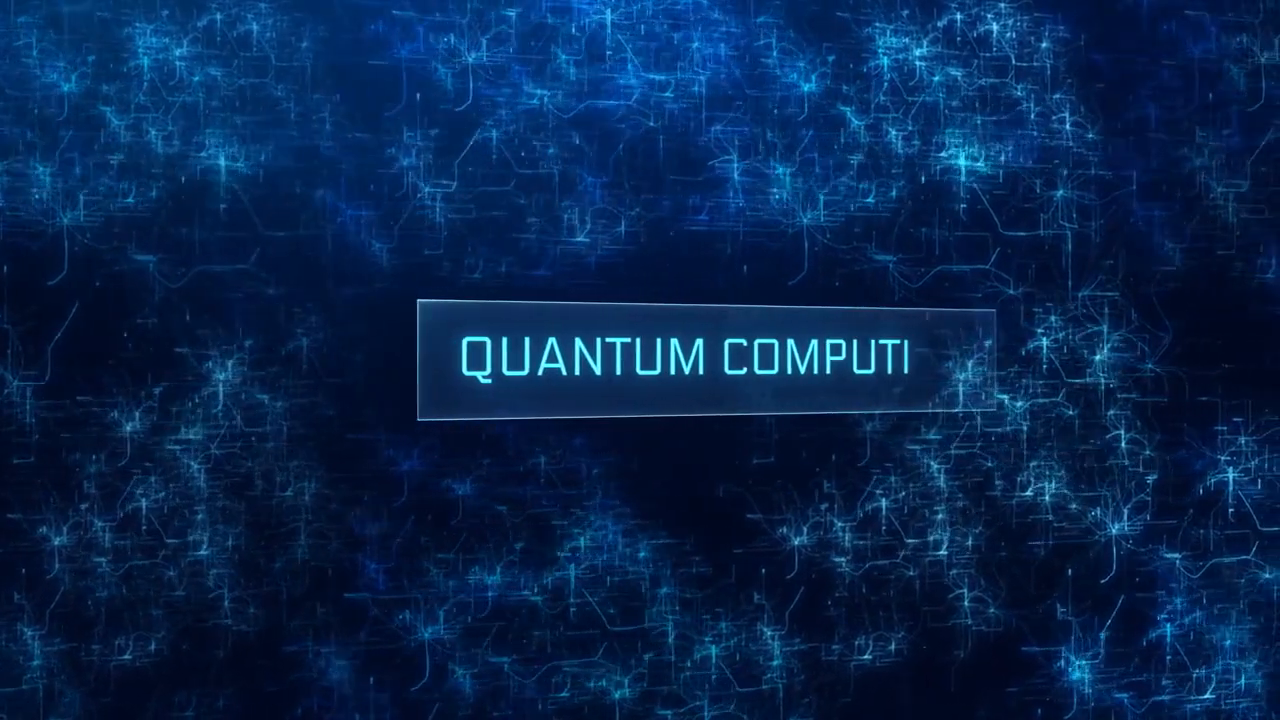